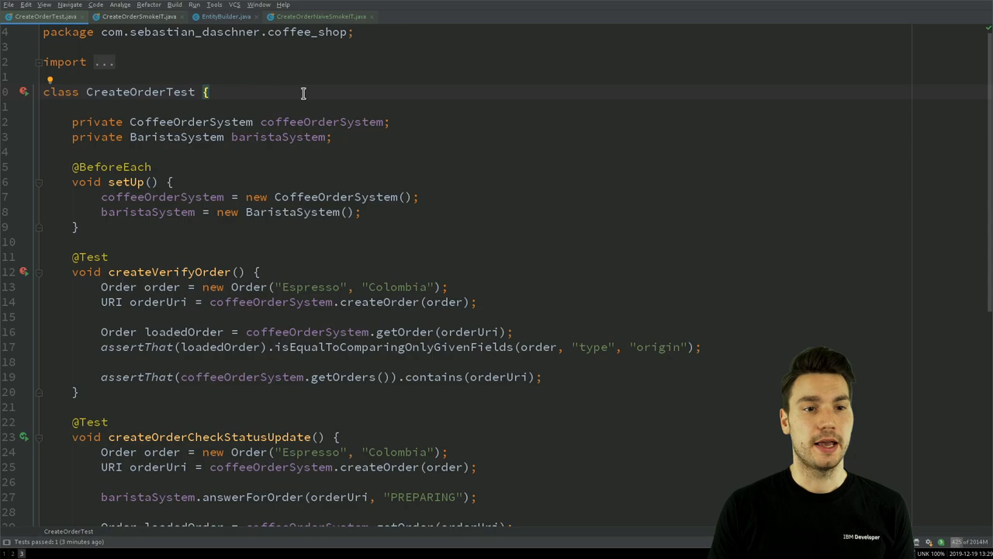
{"action": "mouse_move", "coordinate": [373, 117]}
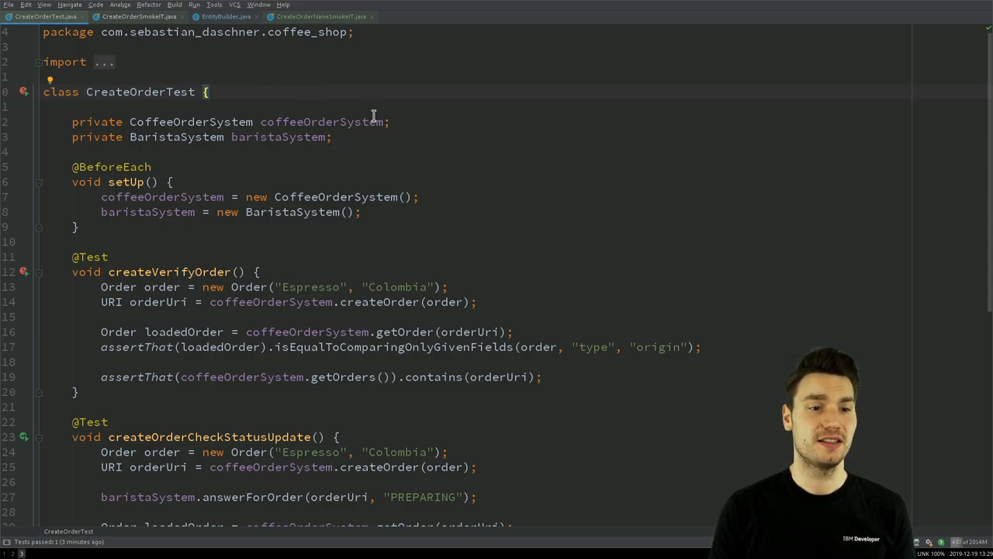
{"action": "mouse_move", "coordinate": [285, 266]}
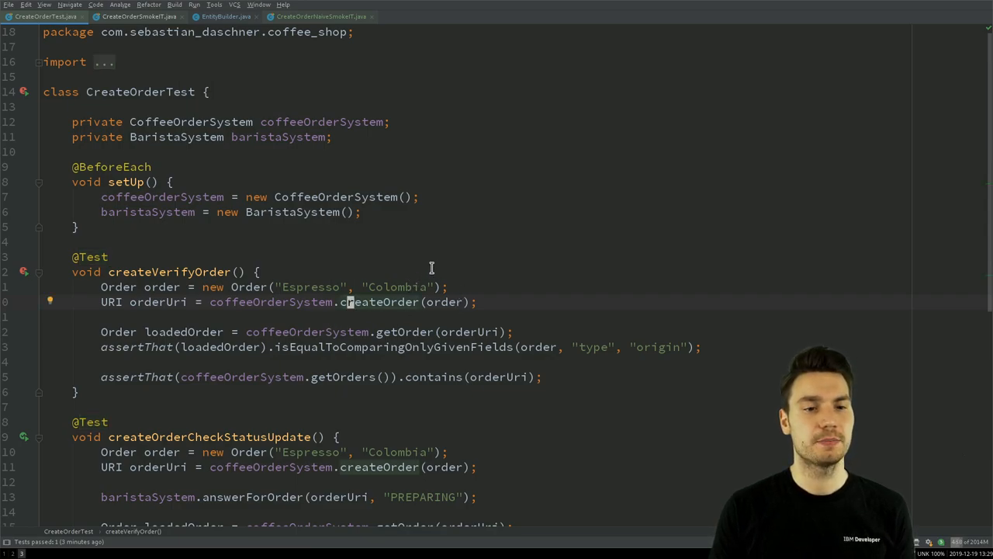
{"action": "mouse_move", "coordinate": [411, 256]}
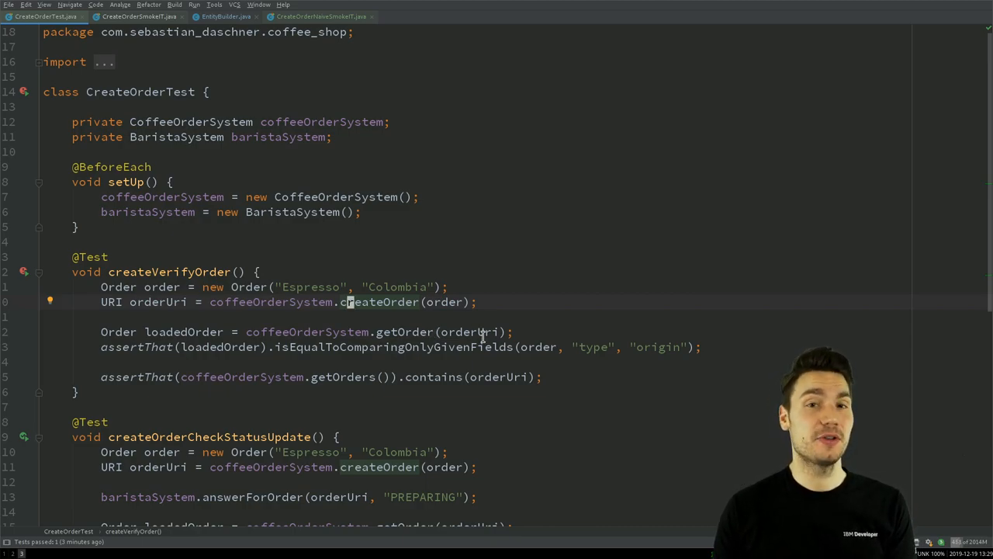
{"action": "mouse_move", "coordinate": [469, 253]}
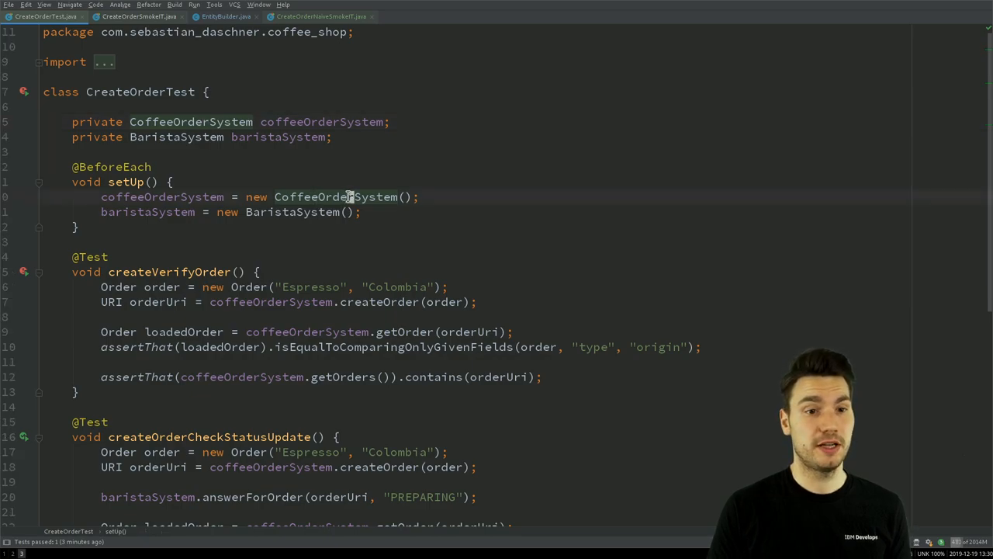
Browse the CoffeeOrderSystem class's request methods, then return to CreateOrderTest.
{"action": "left_click", "coordinate": [138, 16]}
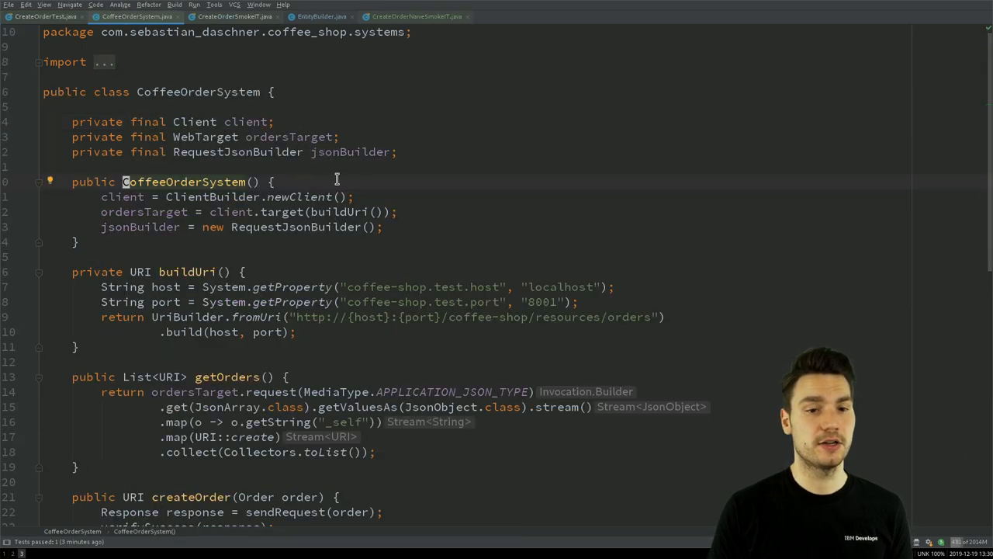
{"action": "scroll", "scroll_direction": "down", "scroll_amount": 3}
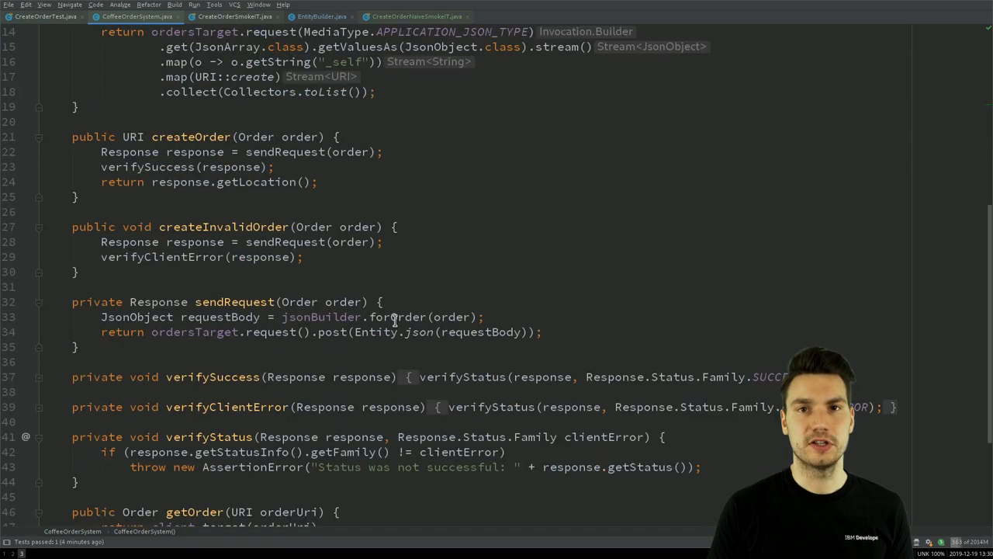
{"action": "scroll", "scroll_direction": "up", "scroll_amount": 3}
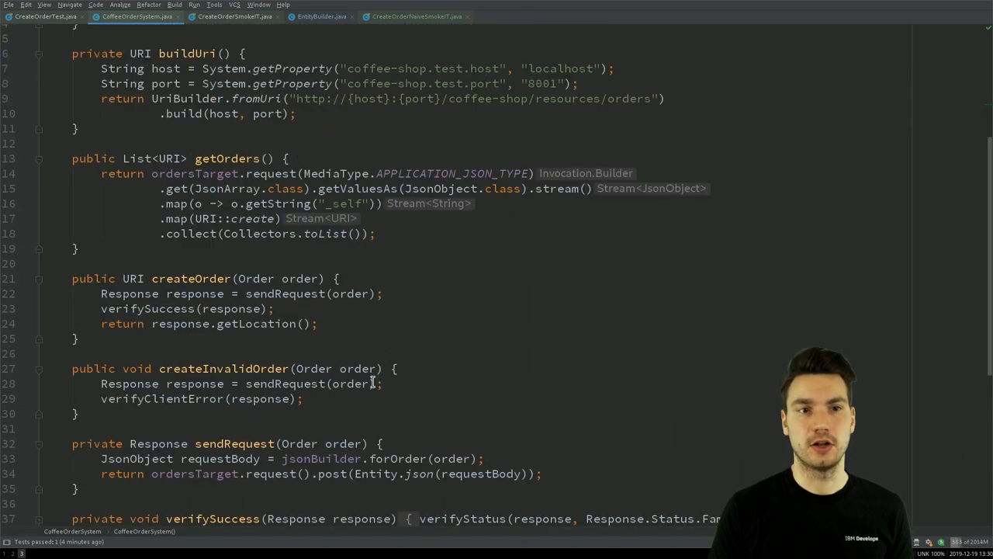
{"action": "scroll", "scroll_direction": "up", "scroll_amount": 3}
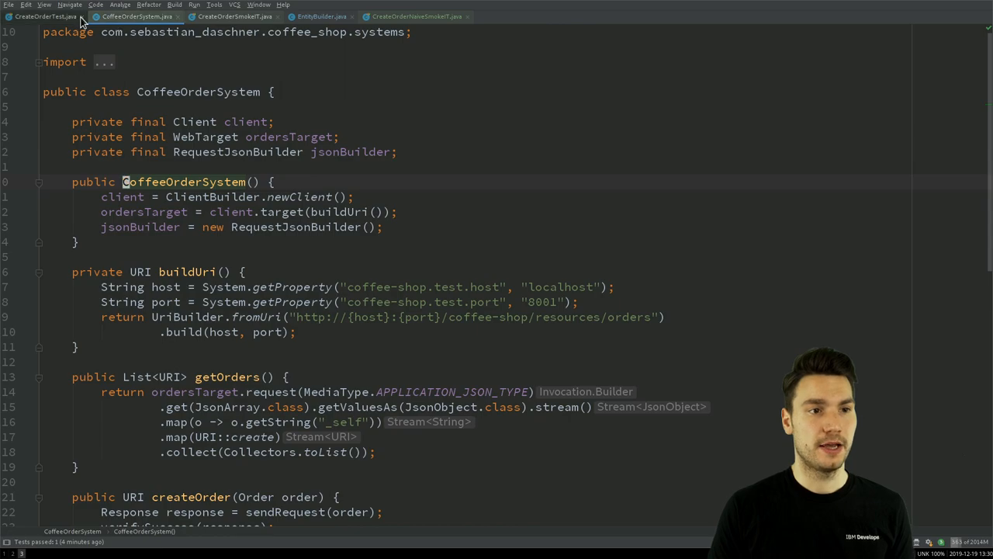
{"action": "left_click", "coordinate": [44, 16]}
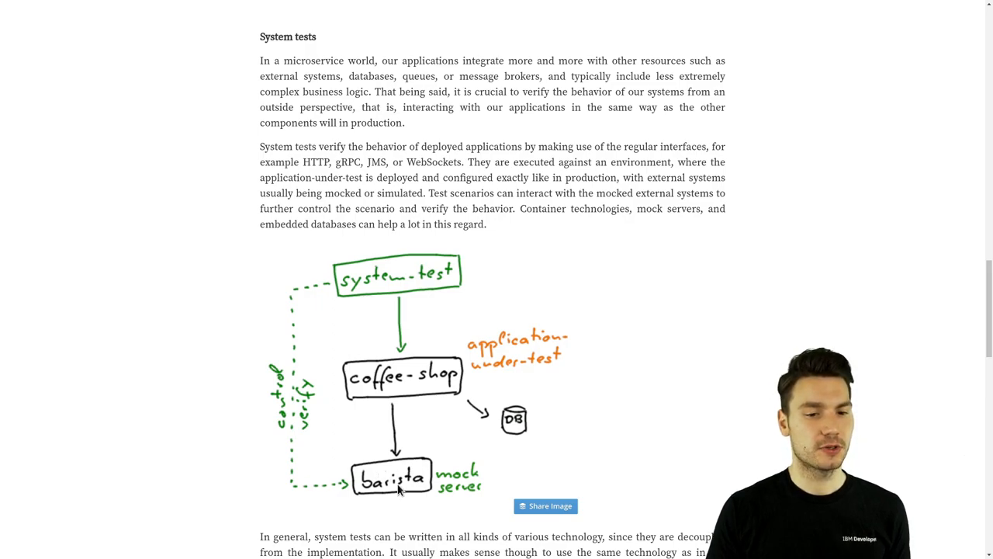
{"action": "mouse_move", "coordinate": [402, 507]}
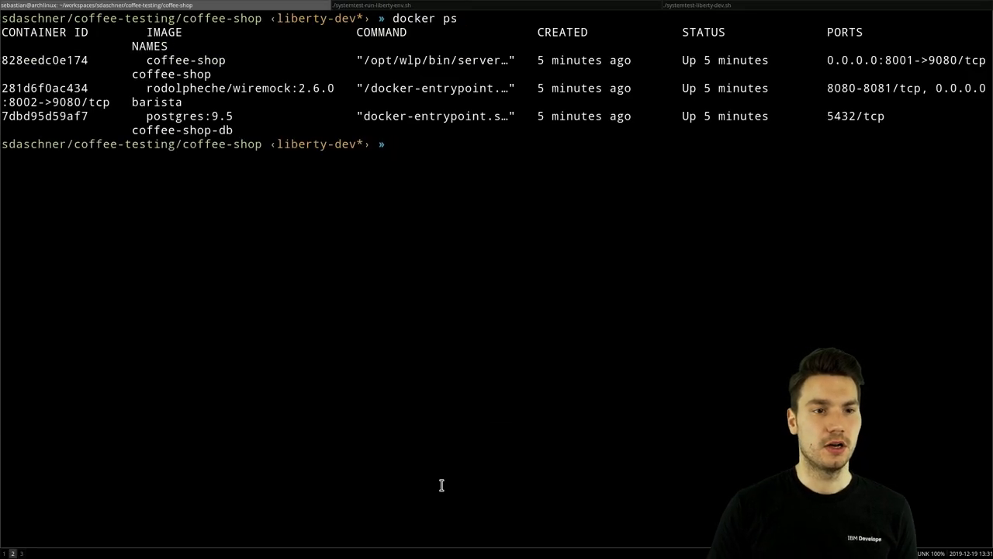
Highlight the rodolpheche/wiremock:2.6.0 image in the docker ps container listing.
{"action": "double_click", "coordinate": [239, 87]}
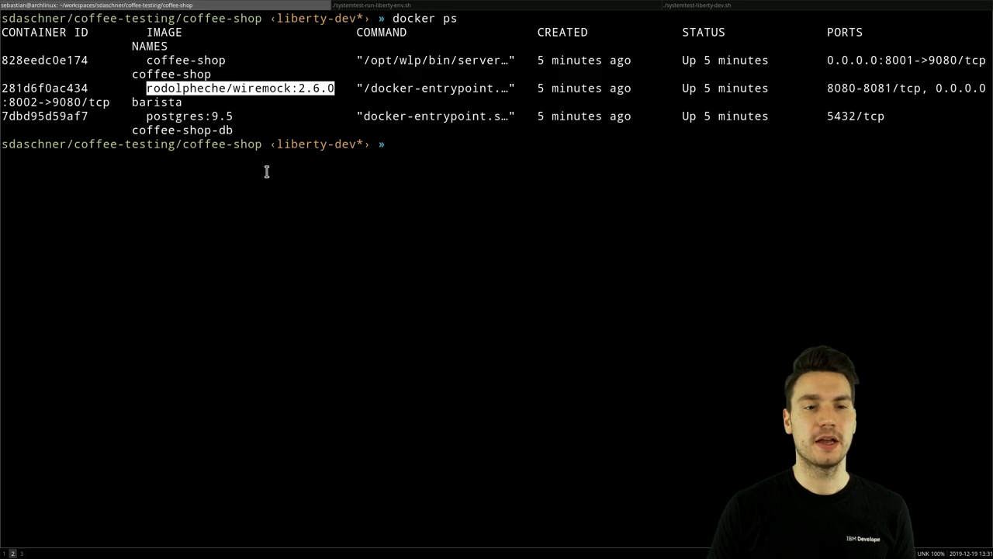
{"action": "mouse_move", "coordinate": [275, 198]}
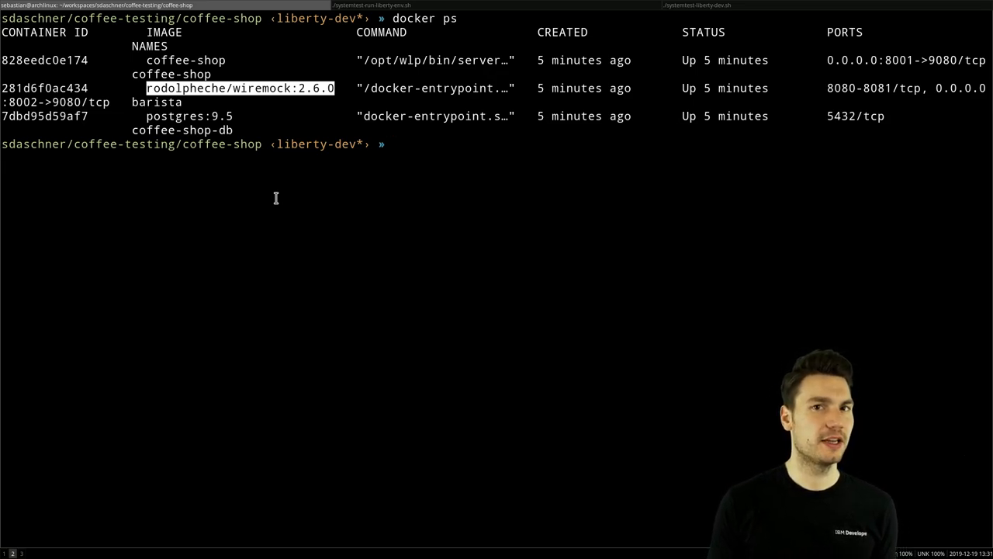
{"action": "mouse_move", "coordinate": [344, 249]}
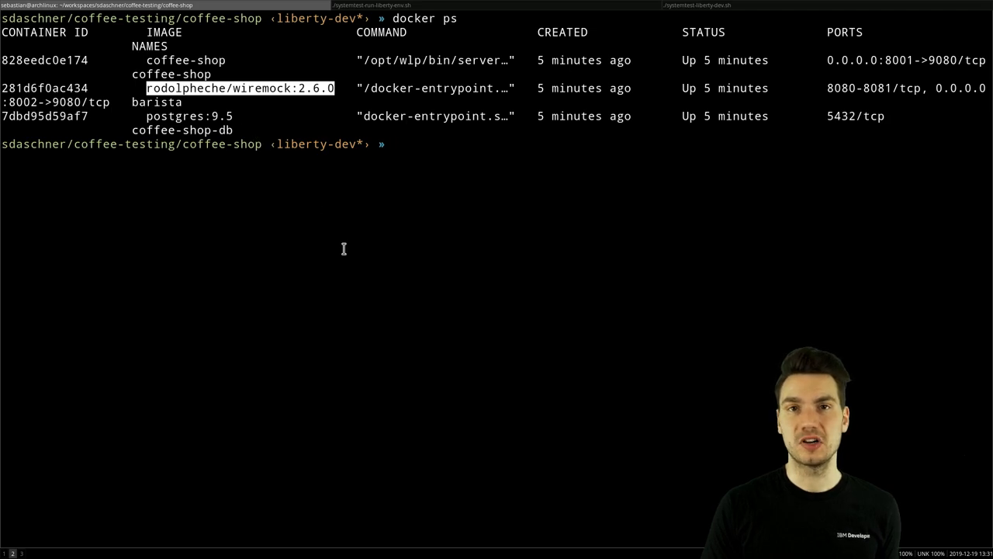
{"action": "mouse_move", "coordinate": [441, 335]}
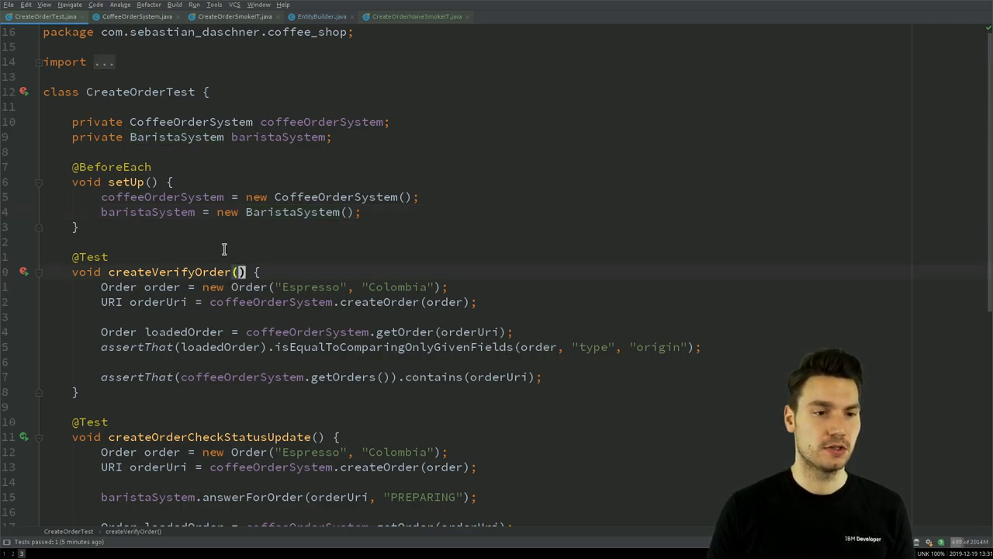
Scroll through CreateOrderTest and back to the BaristaSystem field and setup.
{"action": "scroll", "scroll_direction": "down", "scroll_amount": 3}
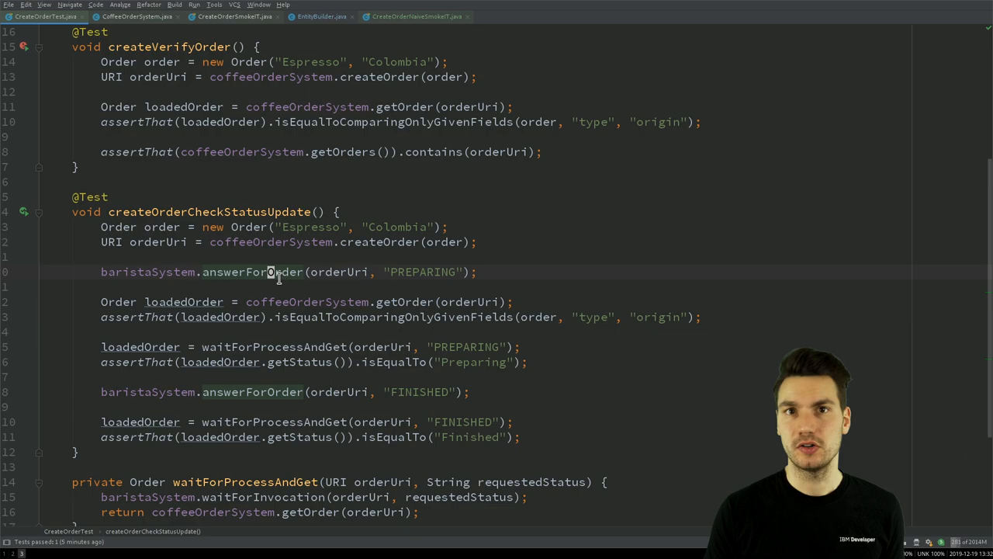
{"action": "mouse_move", "coordinate": [227, 271]}
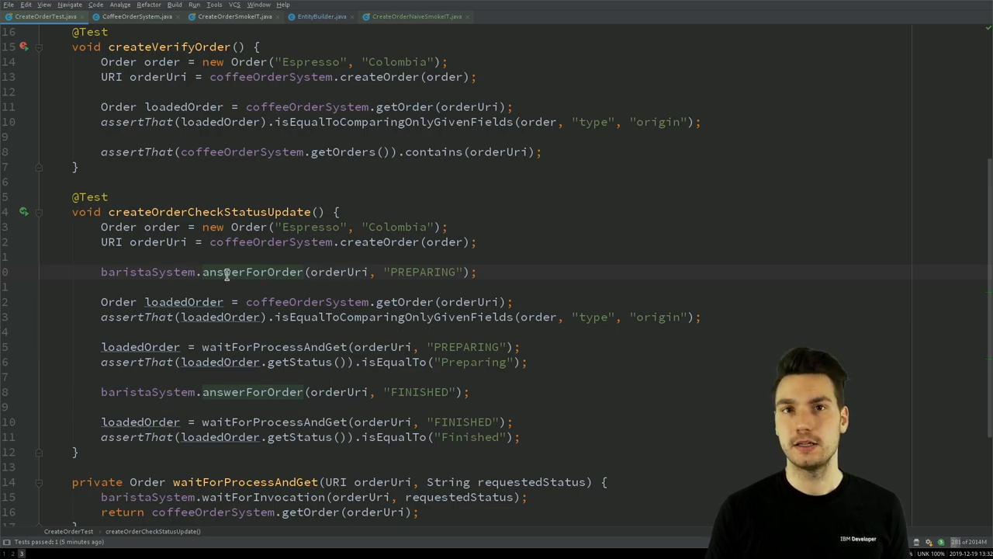
{"action": "scroll", "scroll_direction": "up", "scroll_amount": 3}
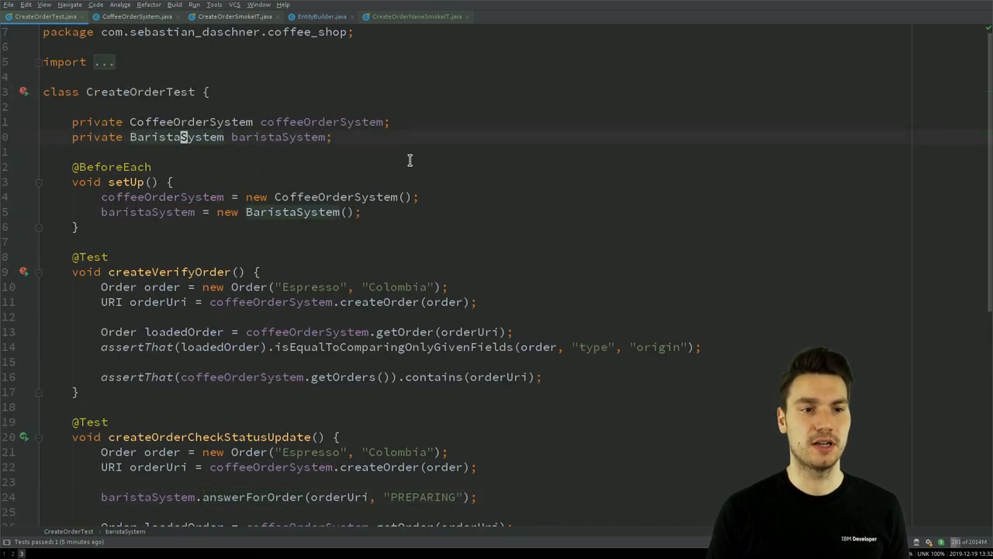
{"action": "left_click", "coordinate": [128, 17]}
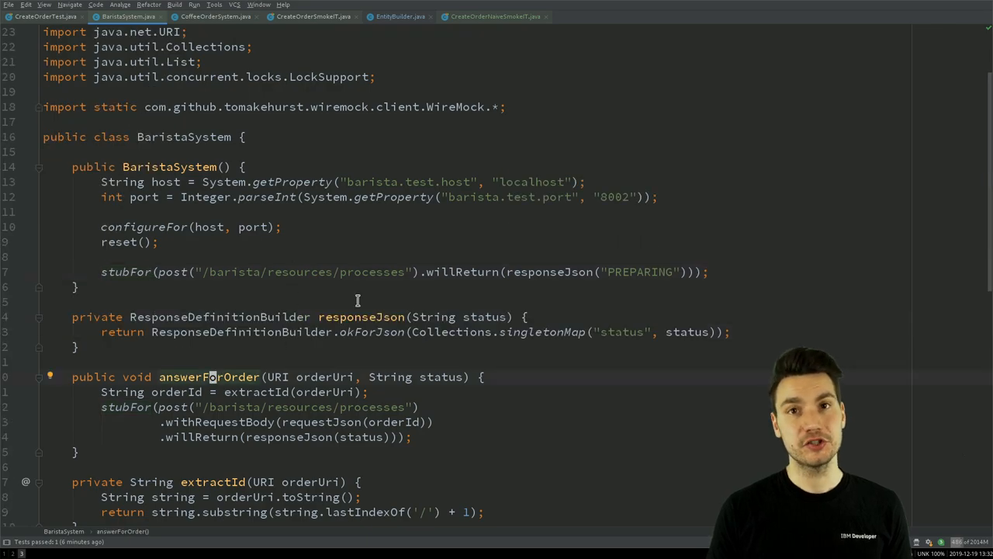
{"action": "scroll", "scroll_direction": "down", "scroll_amount": 3}
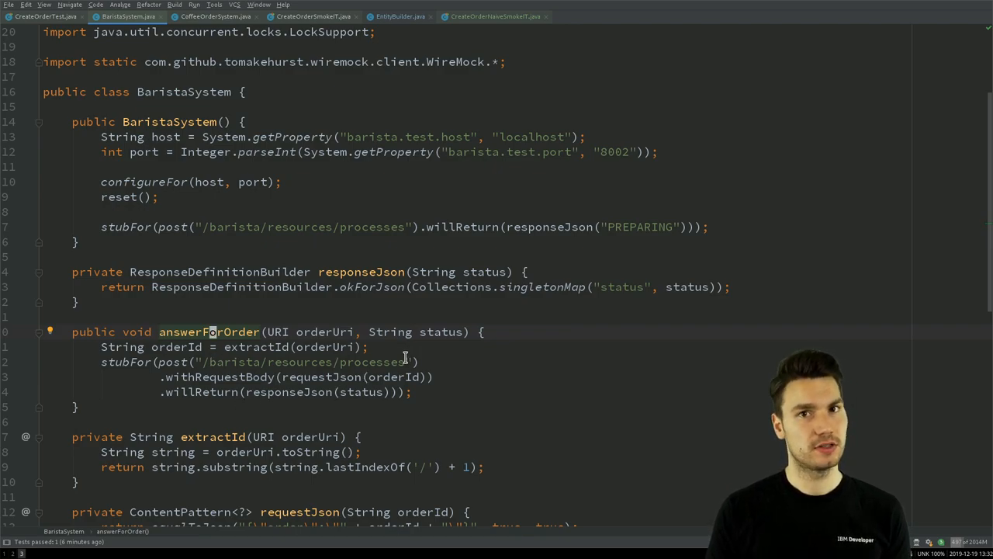
{"action": "mouse_move", "coordinate": [326, 332]}
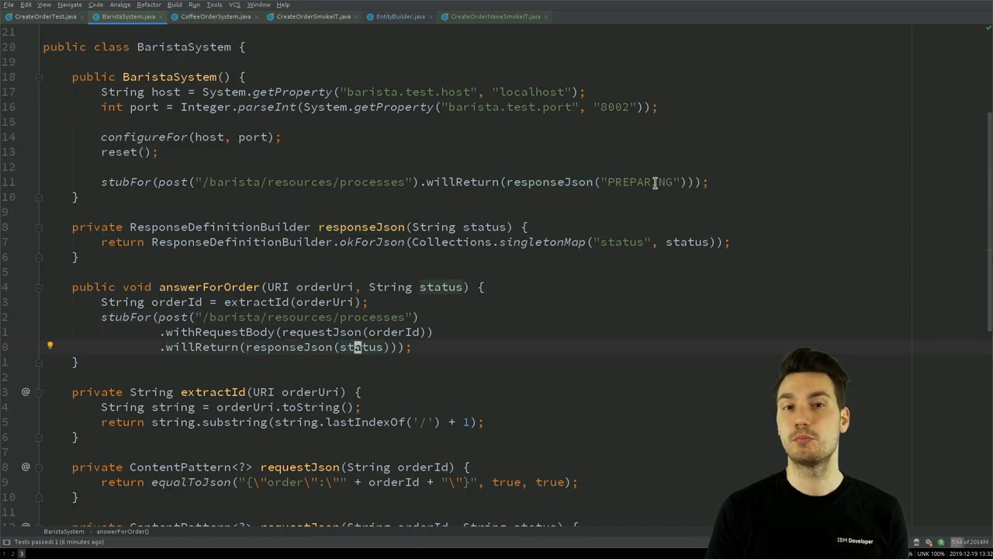
{"action": "scroll", "scroll_direction": "down", "scroll_amount": 3}
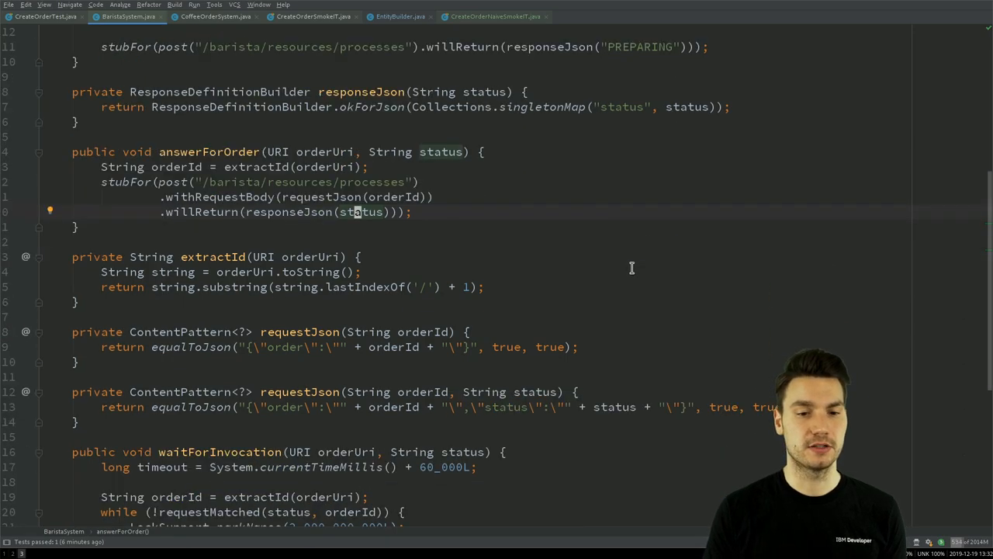
{"action": "scroll", "scroll_direction": "down", "scroll_amount": 3}
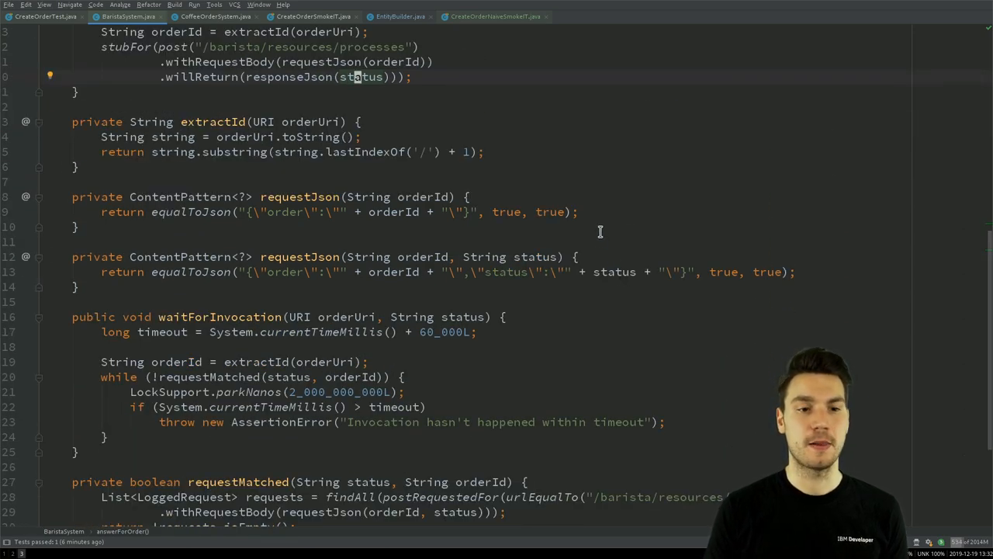
{"action": "left_click", "coordinate": [42, 16]}
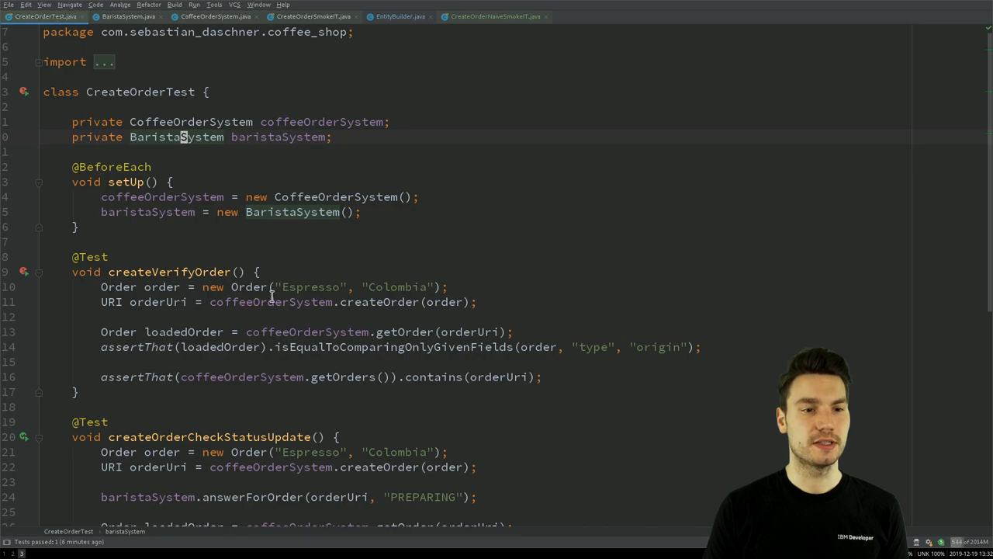
Read through createOrderCheckStatusUpdate and jump to BaristaSystem's waitForInvocation definition.
{"action": "scroll", "scroll_direction": "down", "scroll_amount": 3}
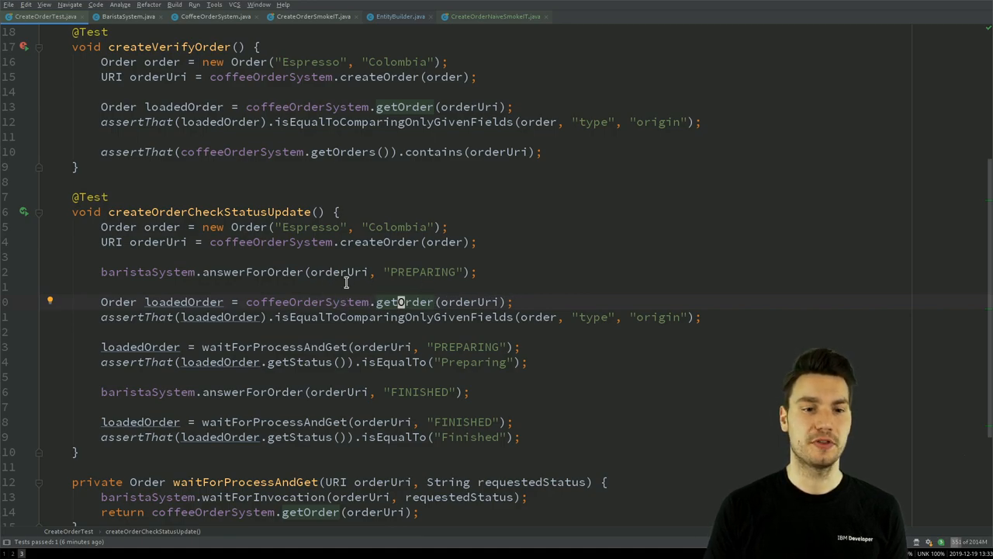
{"action": "scroll", "scroll_direction": "down", "scroll_amount": 3}
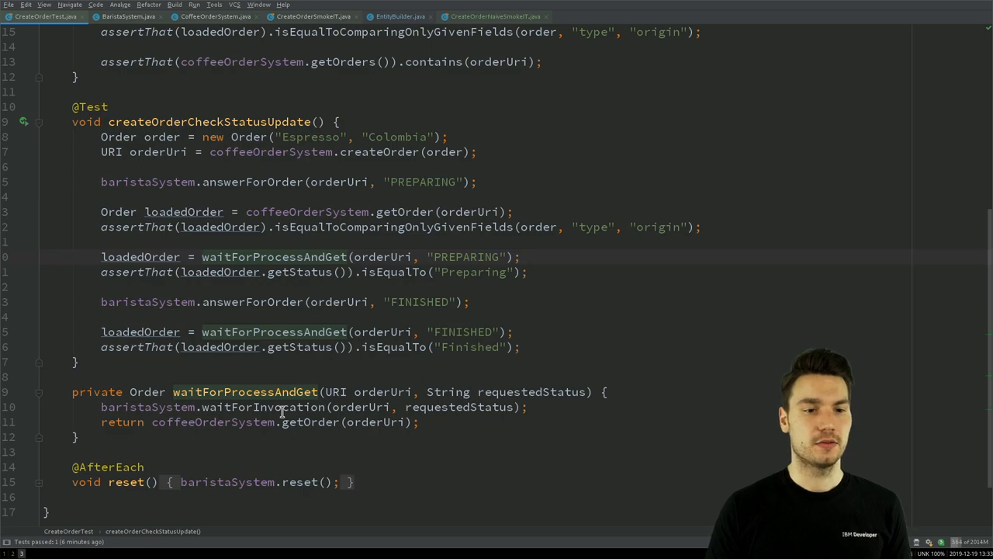
{"action": "left_click", "coordinate": [128, 16]}
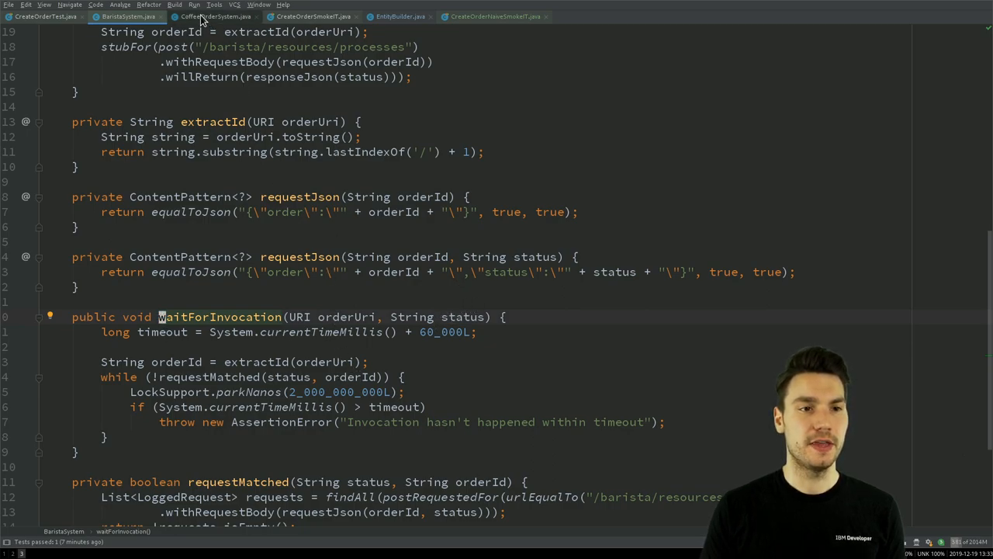
View BaristaSystem's requestMatched helper, then return to createOrderCheckStatusUpdate in CreateOrderTest.
{"action": "scroll", "scroll_direction": "down", "scroll_amount": 3}
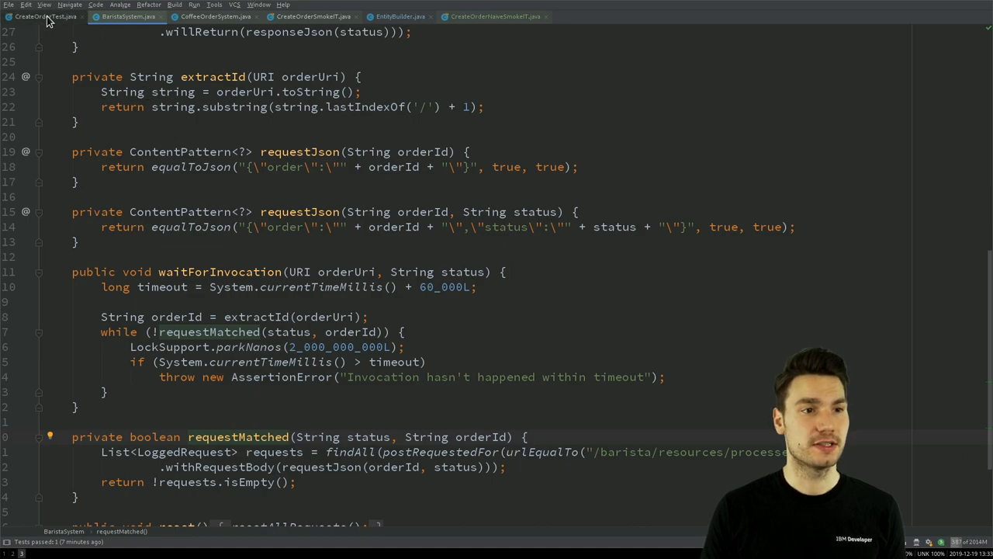
{"action": "left_click", "coordinate": [43, 16]}
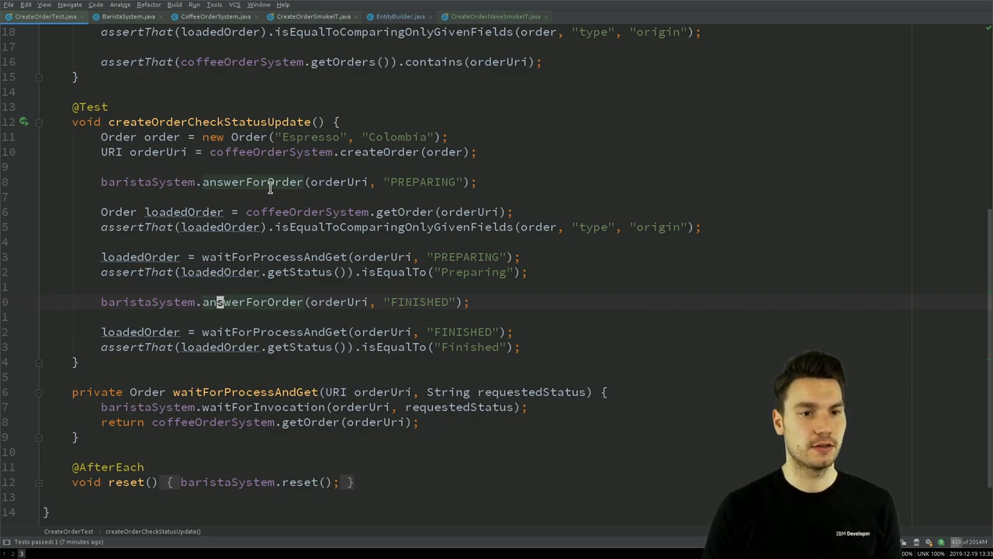
{"action": "mouse_move", "coordinate": [417, 302]}
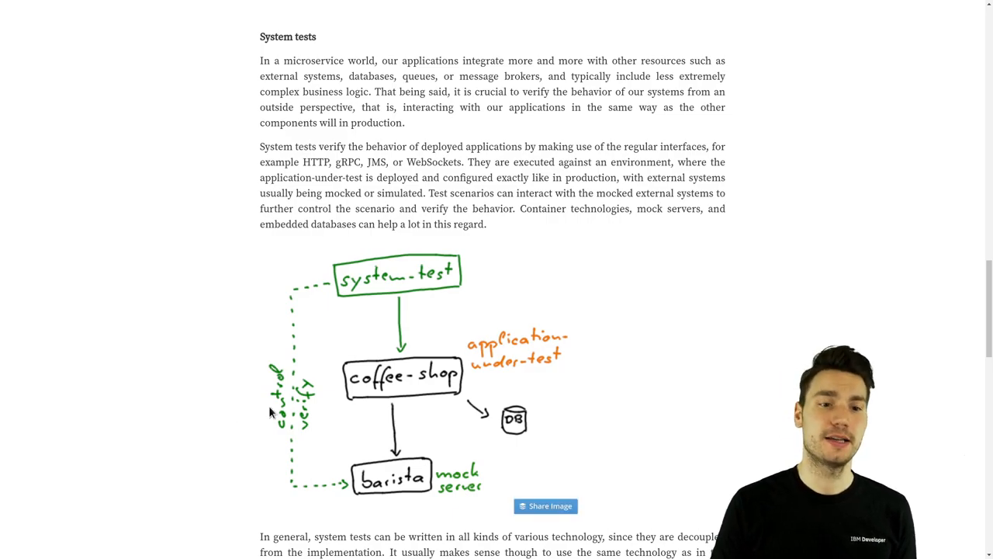
{"action": "mouse_move", "coordinate": [336, 394]}
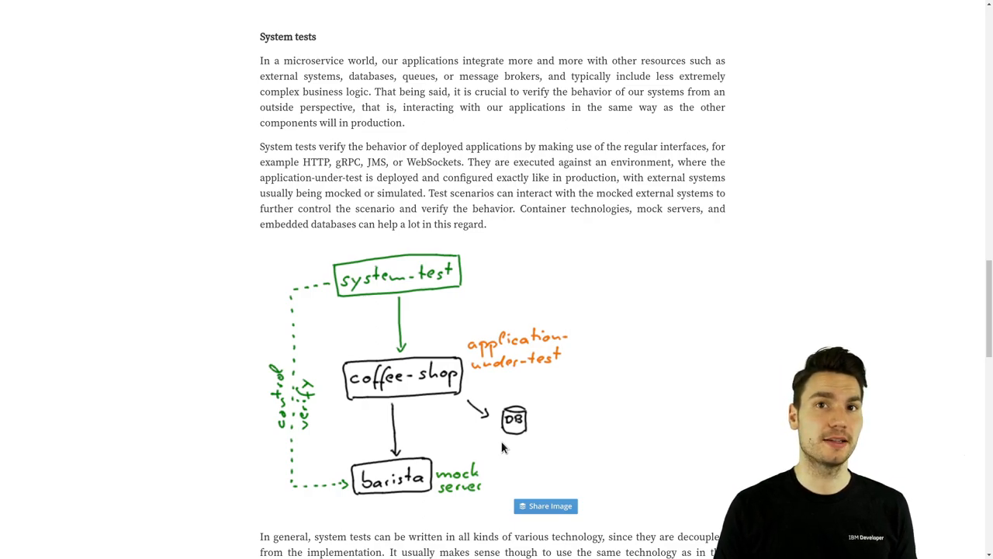
{"action": "mouse_move", "coordinate": [448, 453]}
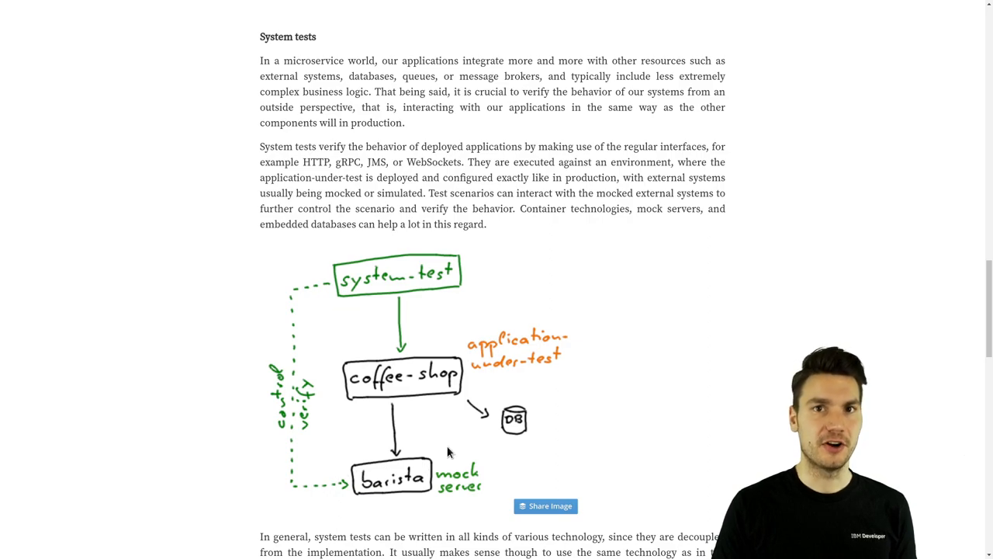
{"action": "mouse_move", "coordinate": [399, 495]}
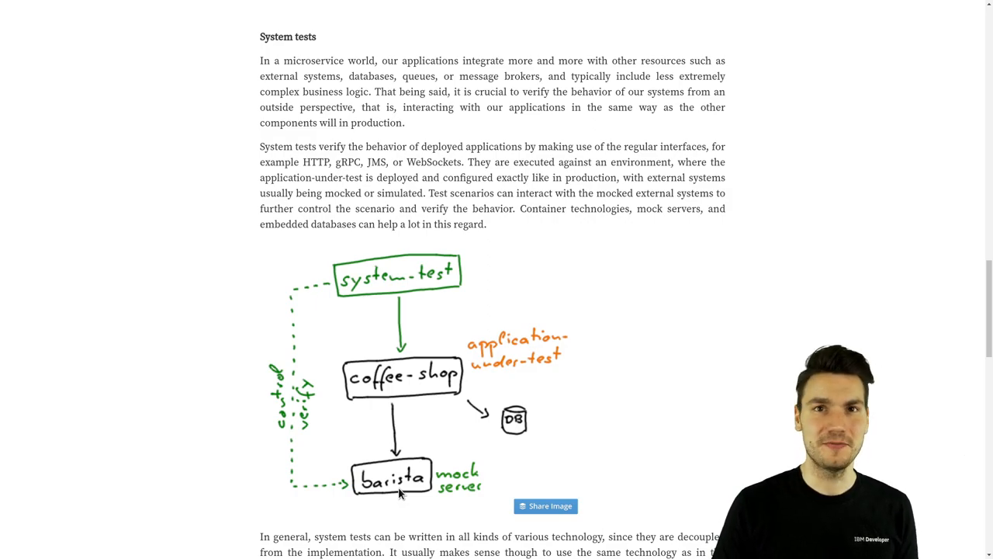